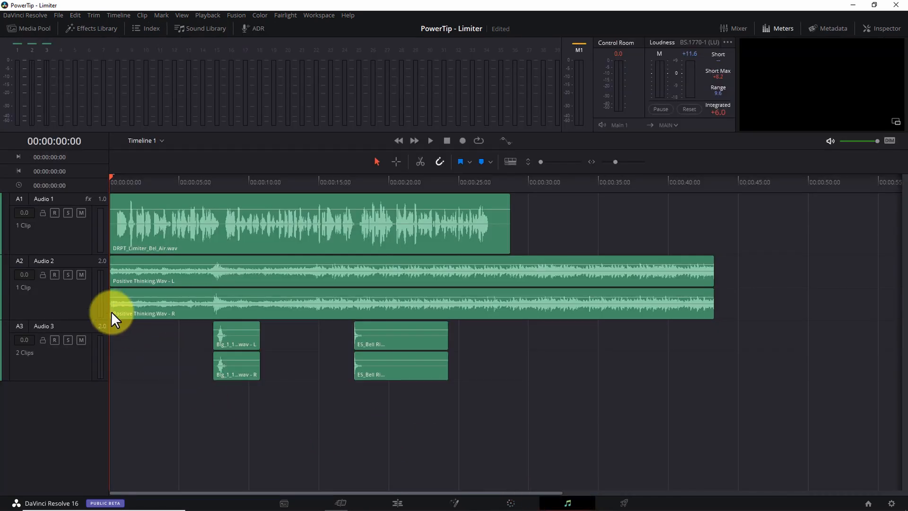
# Step: Rename the Audio 1, 2 and 3 track headers to 'Dialogue', 'Music' and 'SFX'
pyautogui.doubleClick(43, 199)
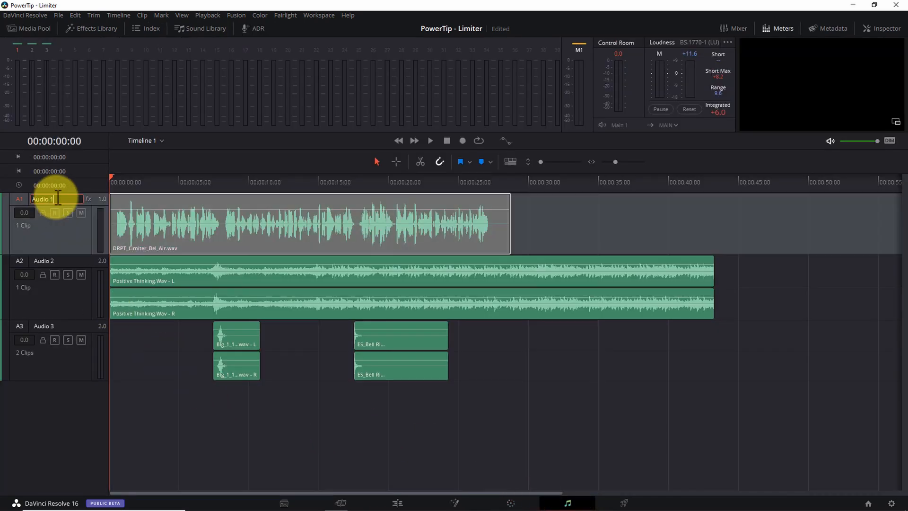
pyautogui.write('D')
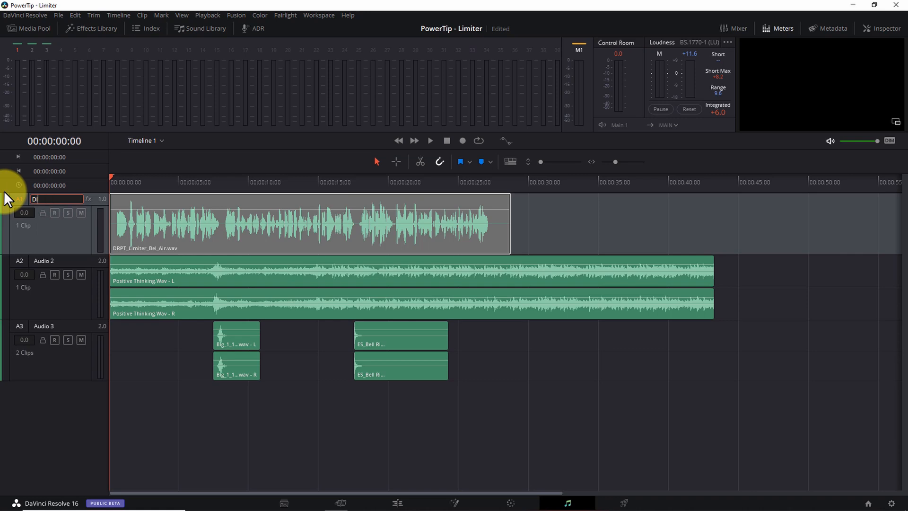
pyautogui.write('ialogue')
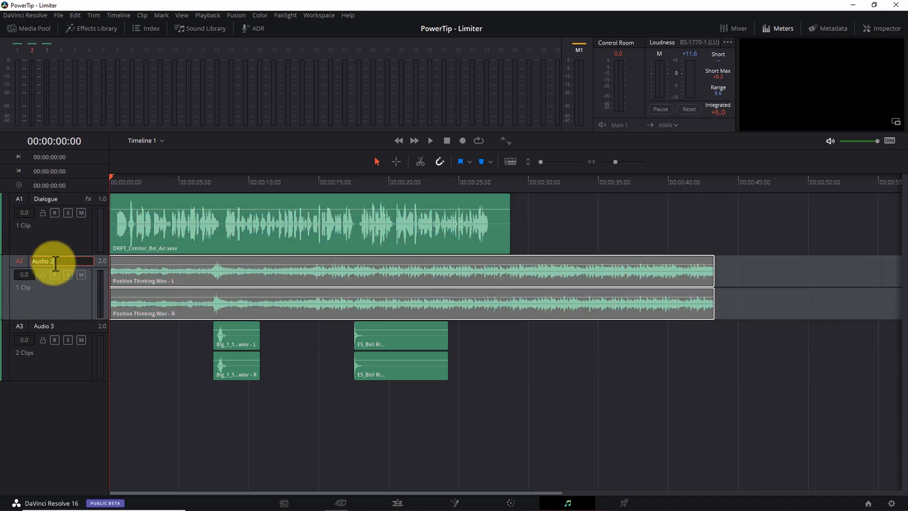
pyautogui.write('Music')
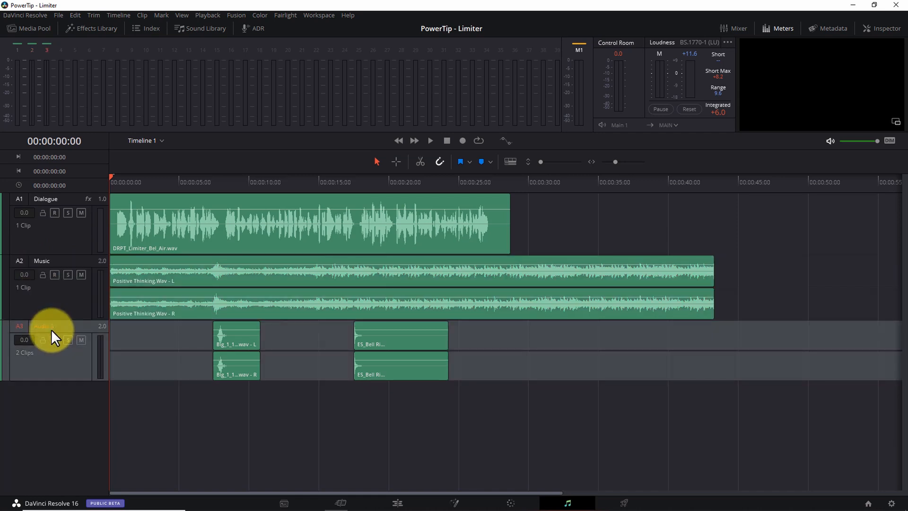
pyautogui.doubleClick(49, 326)
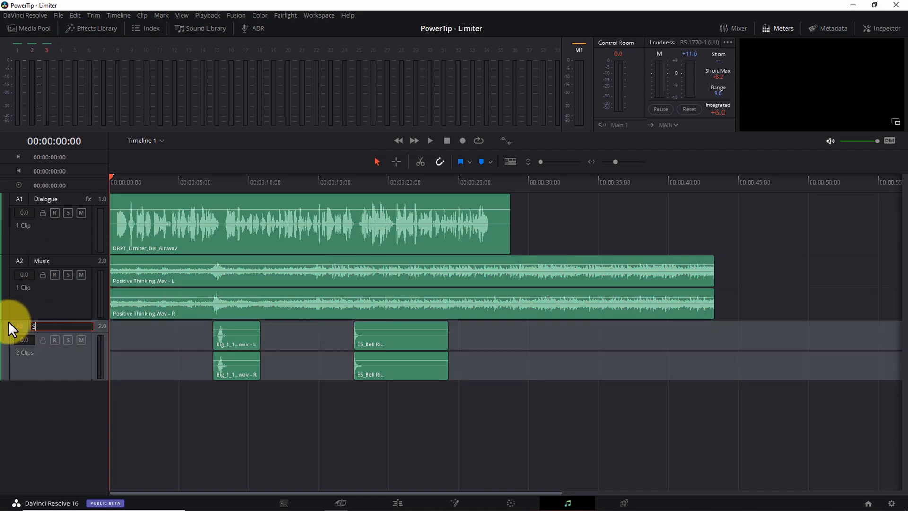
pyautogui.write('SFX')
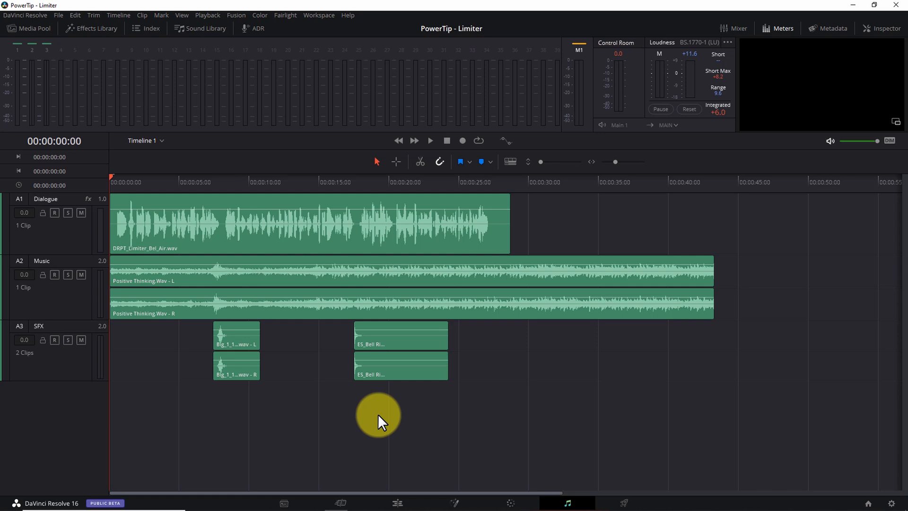
pyautogui.moveTo(653, 413)
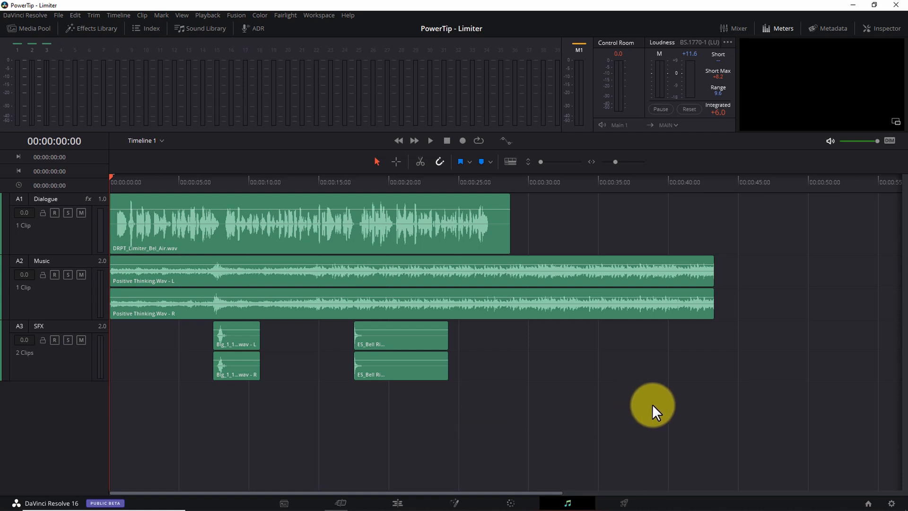
pyautogui.moveTo(766, 272)
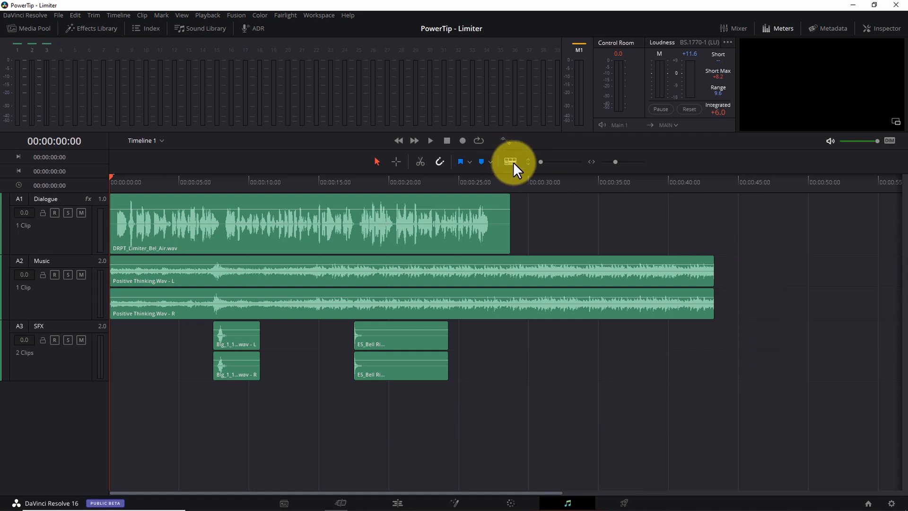
pyautogui.click(510, 162)
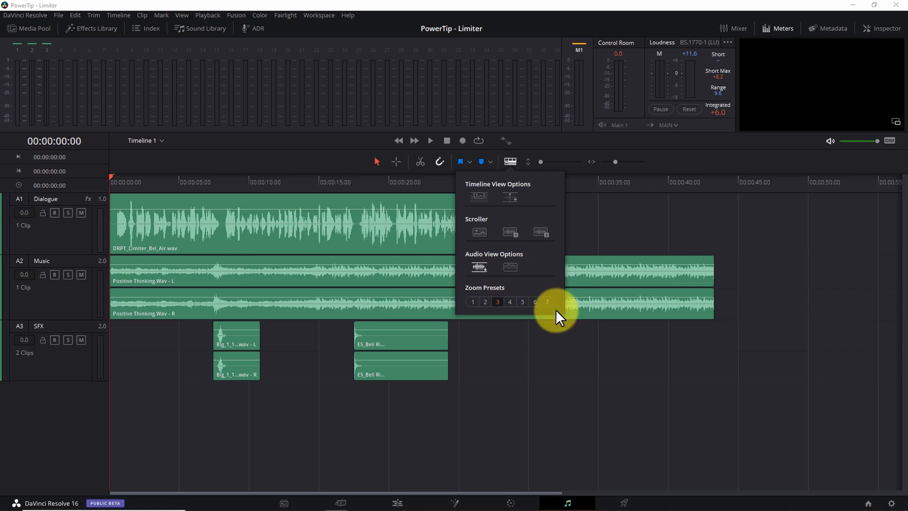
pyautogui.click(547, 301)
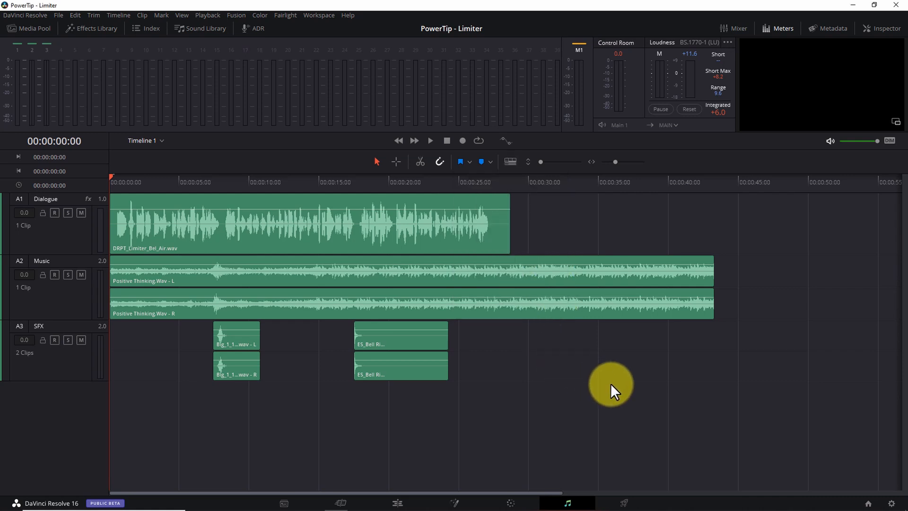
pyautogui.moveTo(735, 28)
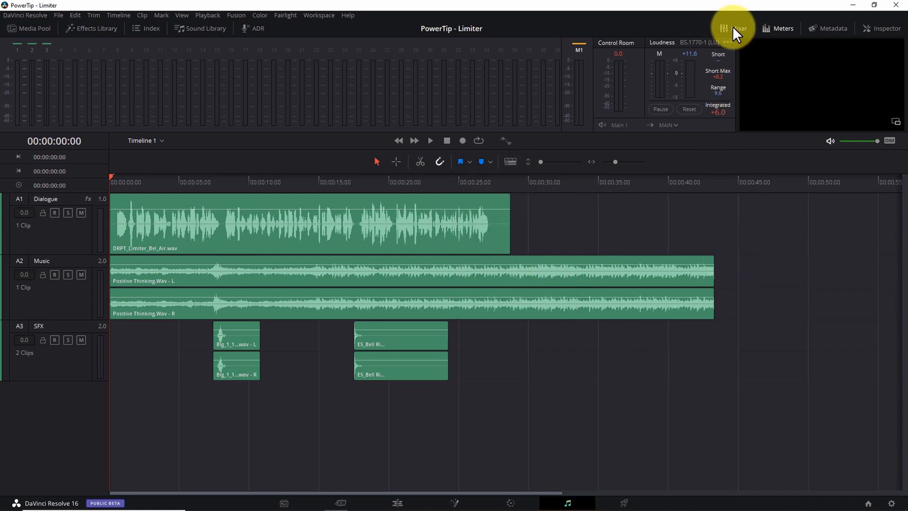
# Step: Show the Mixer beside the timeline, nudge the Dialogue fader, and start playback
pyautogui.click(736, 28)
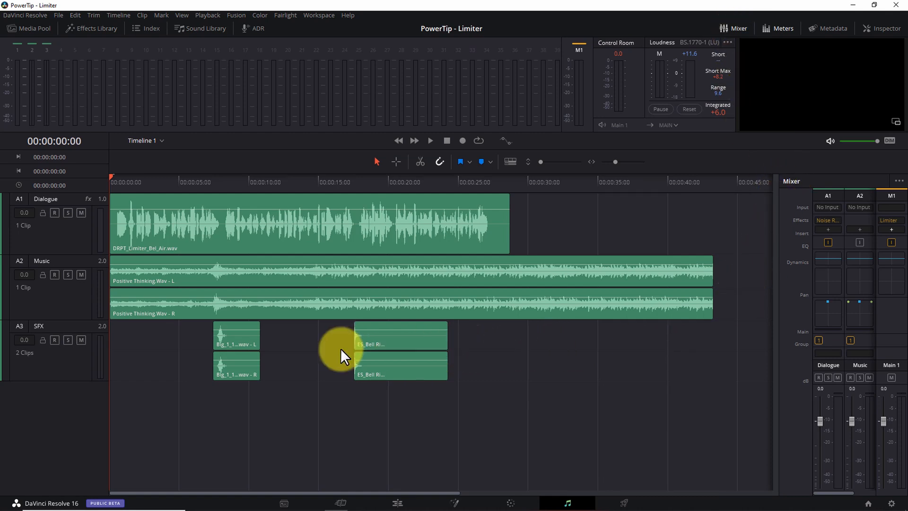
pyautogui.moveTo(337, 355)
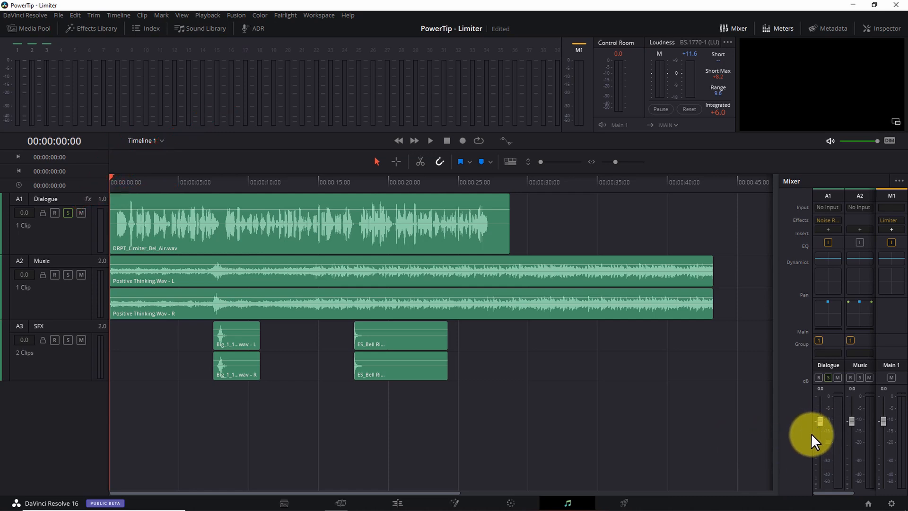
pyautogui.moveTo(309, 401)
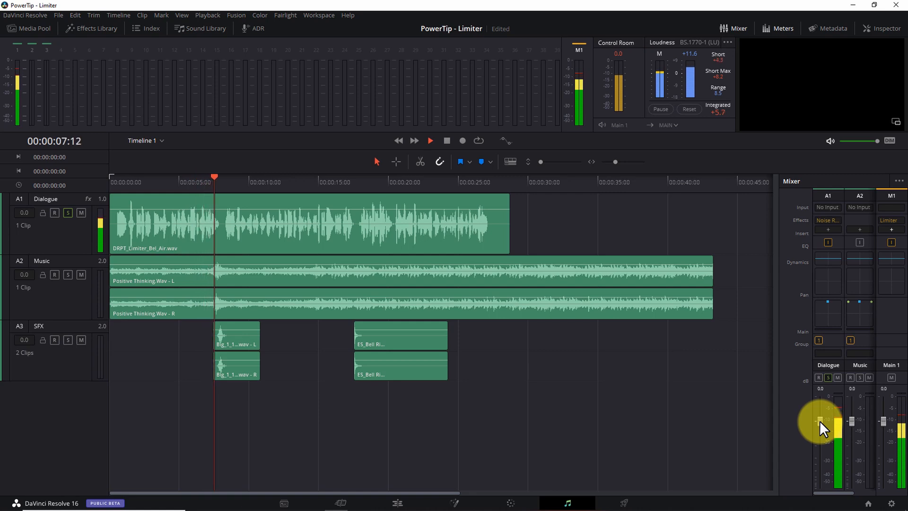
pyautogui.moveTo(820, 417); pyautogui.dragTo(821, 423)
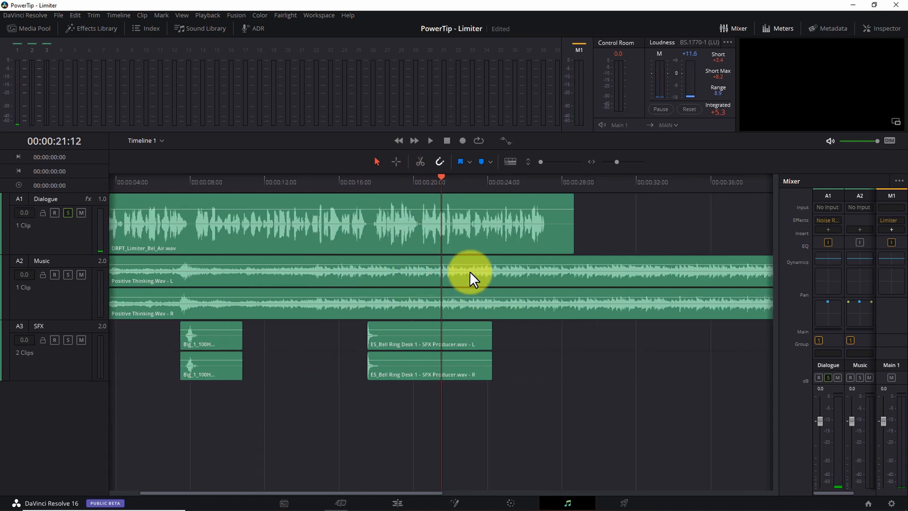
pyautogui.click(430, 140)
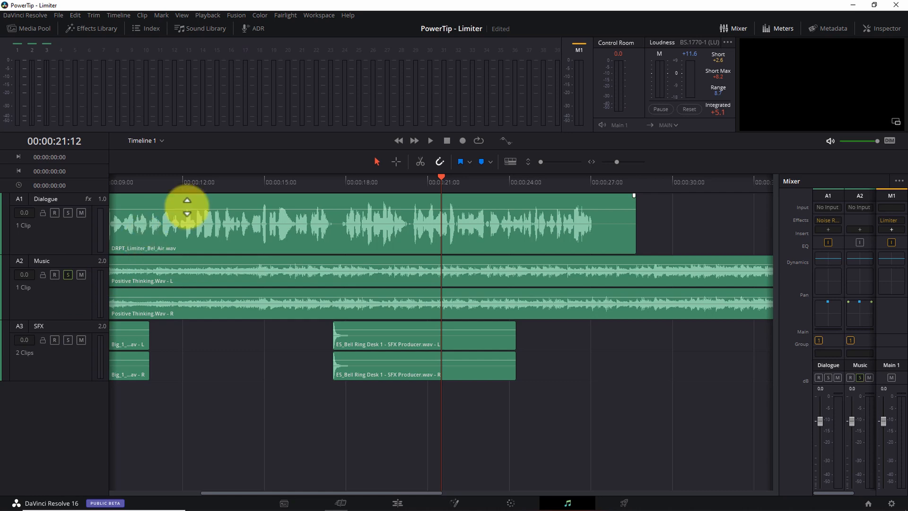
pyautogui.moveTo(206, 194)
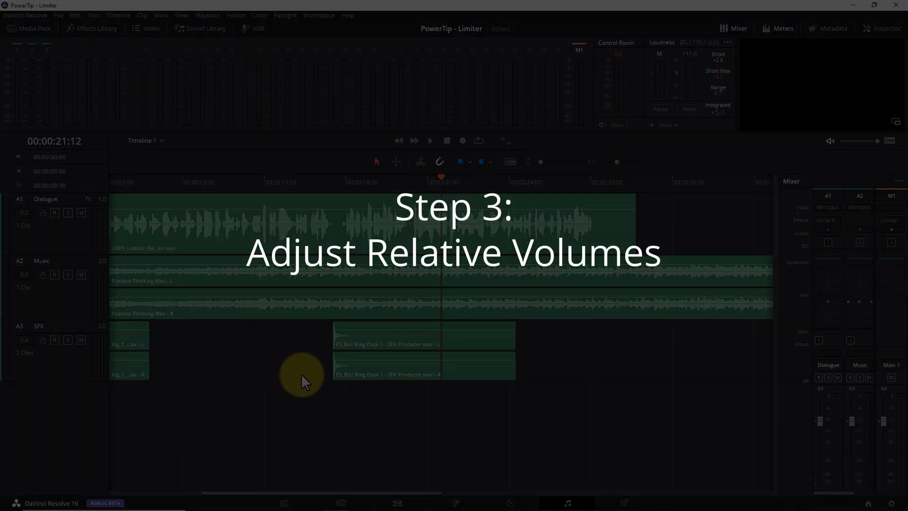
pyautogui.moveTo(320, 394)
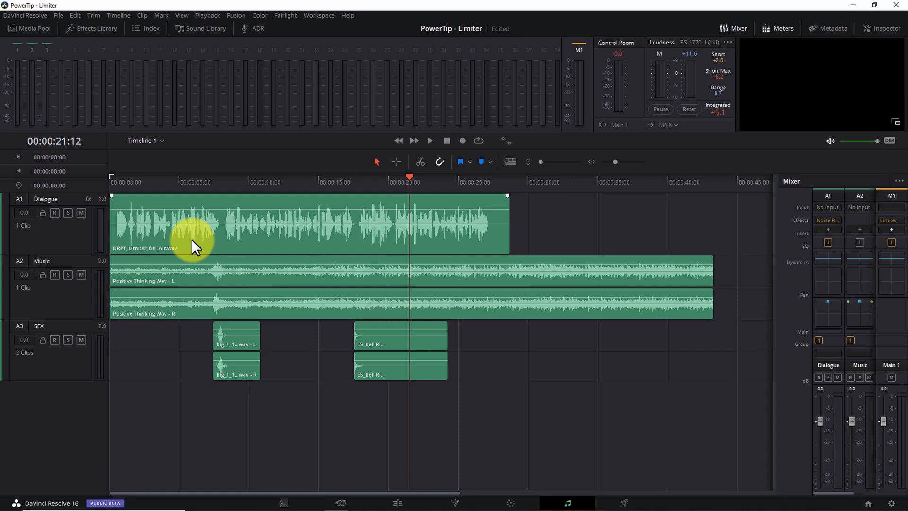
pyautogui.moveTo(217, 259)
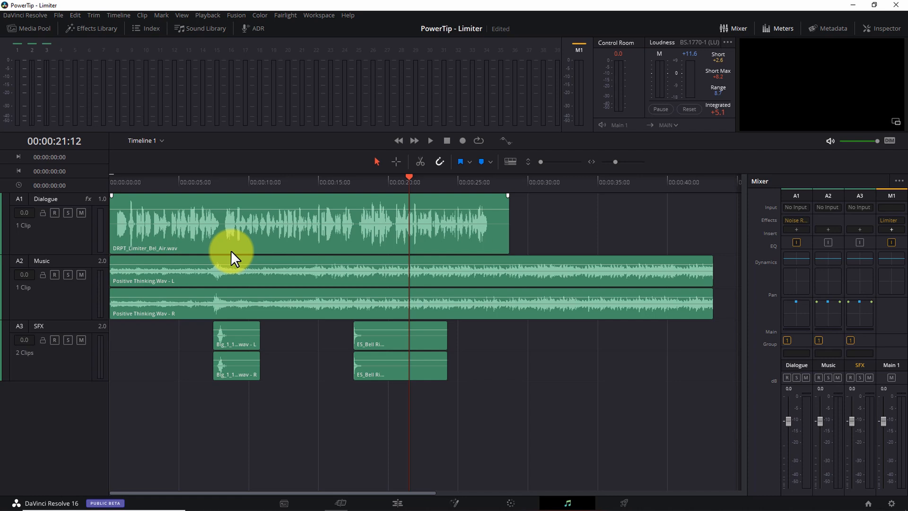
pyautogui.moveTo(185, 263)
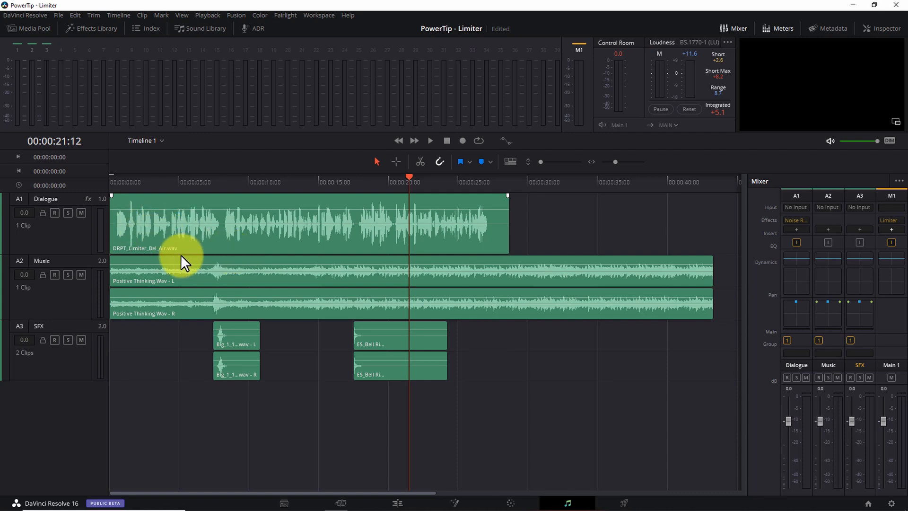
pyautogui.moveTo(72, 220)
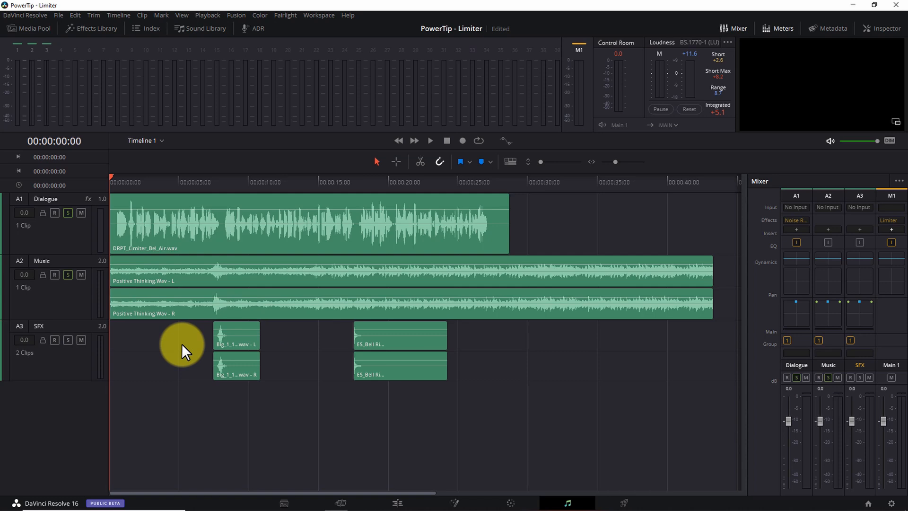
# Step: Play the timeline and pull the Music fader down to -6.0 dB
pyautogui.click(430, 140)
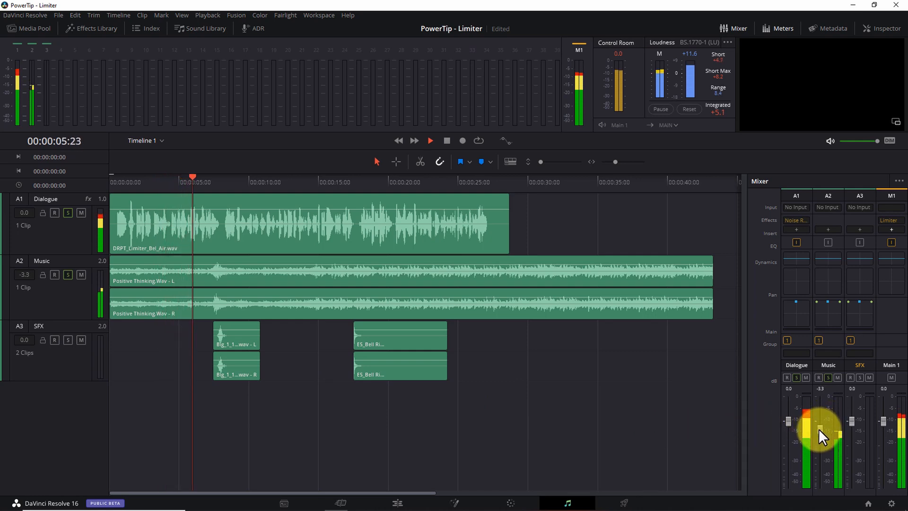
pyautogui.moveTo(822, 432); pyautogui.dragTo(822, 460)
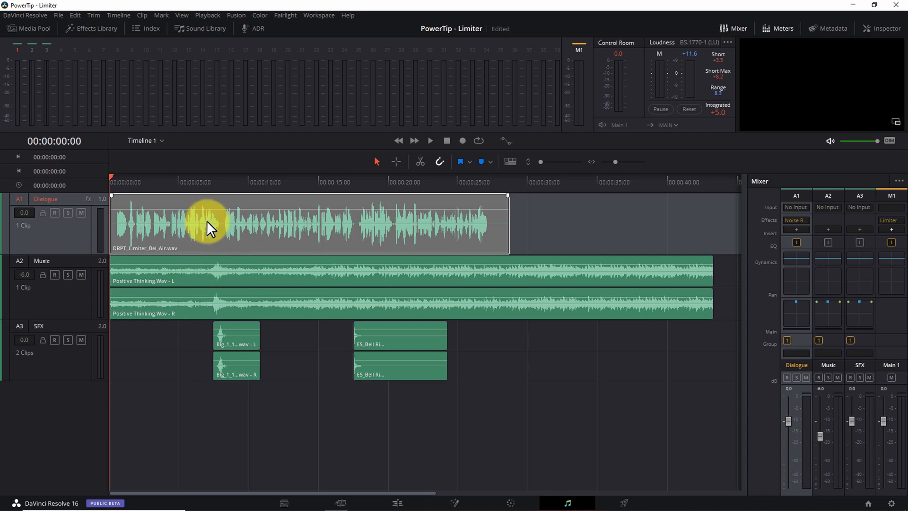
# Step: Play the timeline from about 7 seconds, then stop playback
pyautogui.click(212, 177)
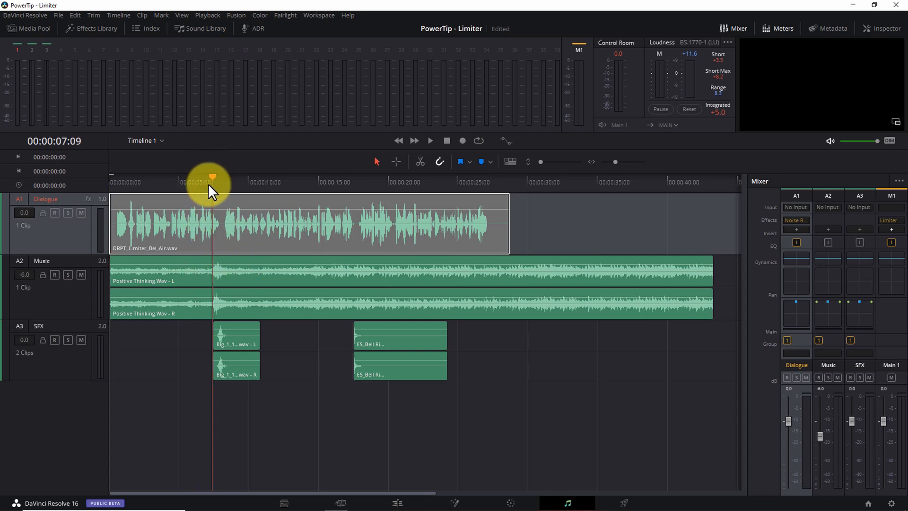
pyautogui.moveTo(688, 415)
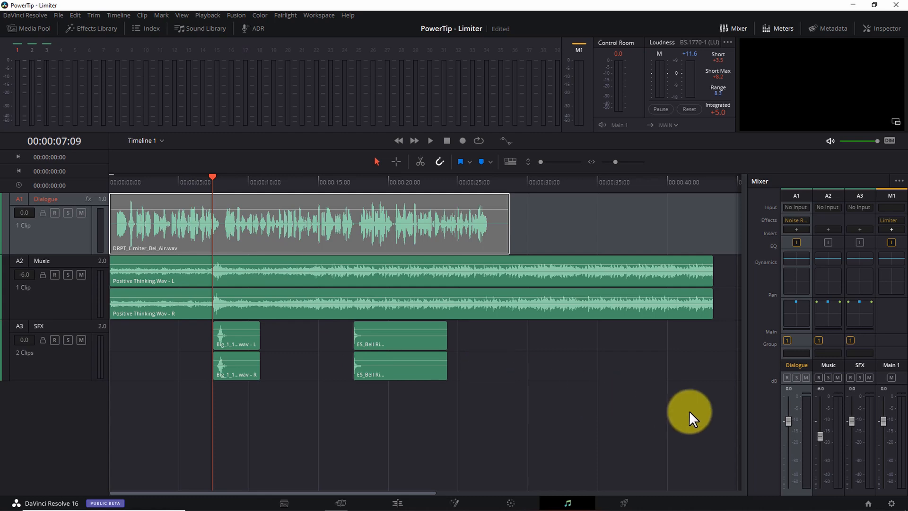
pyautogui.click(430, 141)
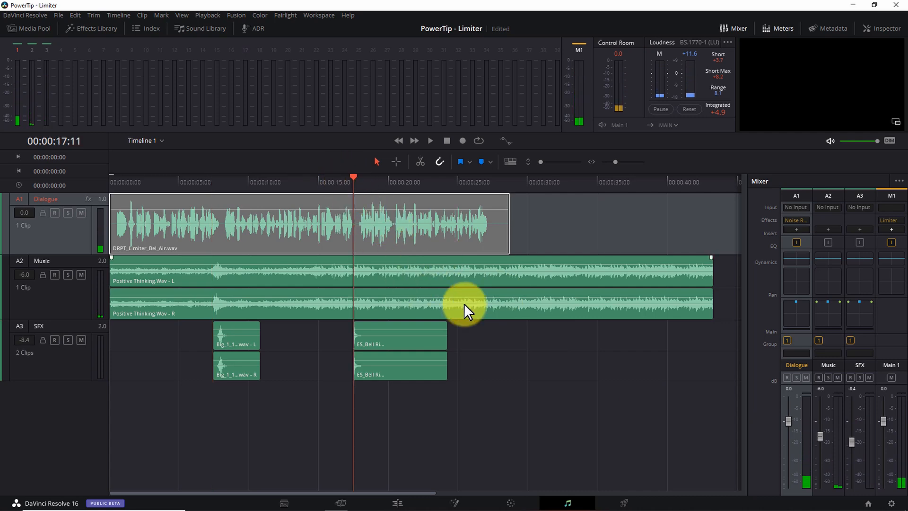
pyautogui.click(430, 141)
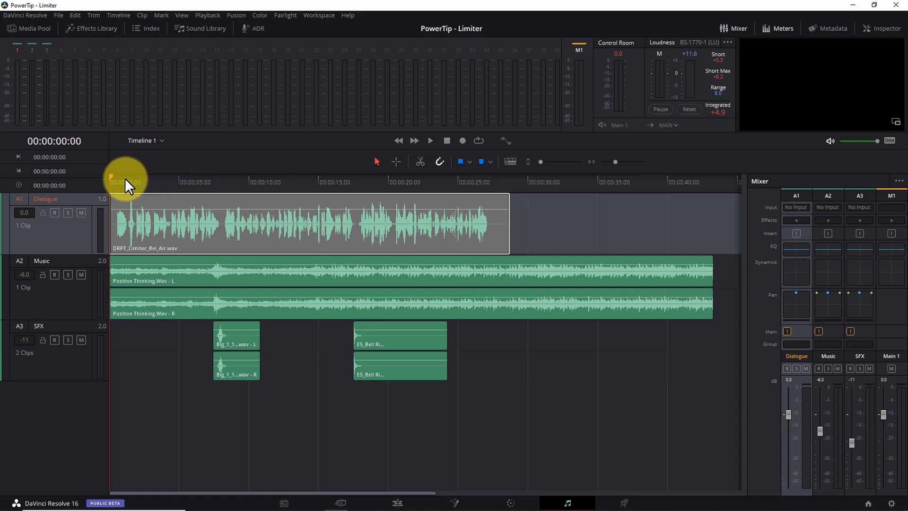
# Step: Play the mix from the start and drag the Music fader to -8.8 dB
pyautogui.click(430, 140)
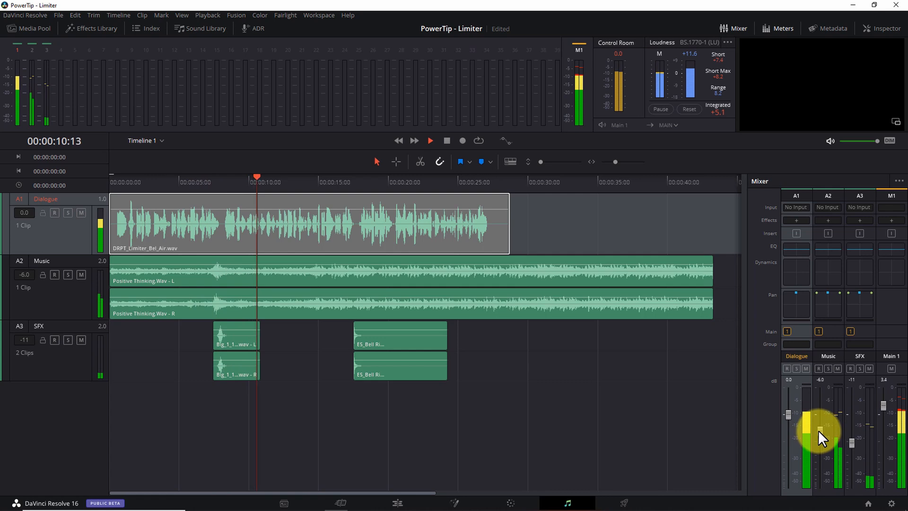
pyautogui.moveTo(819, 431); pyautogui.dragTo(822, 441)
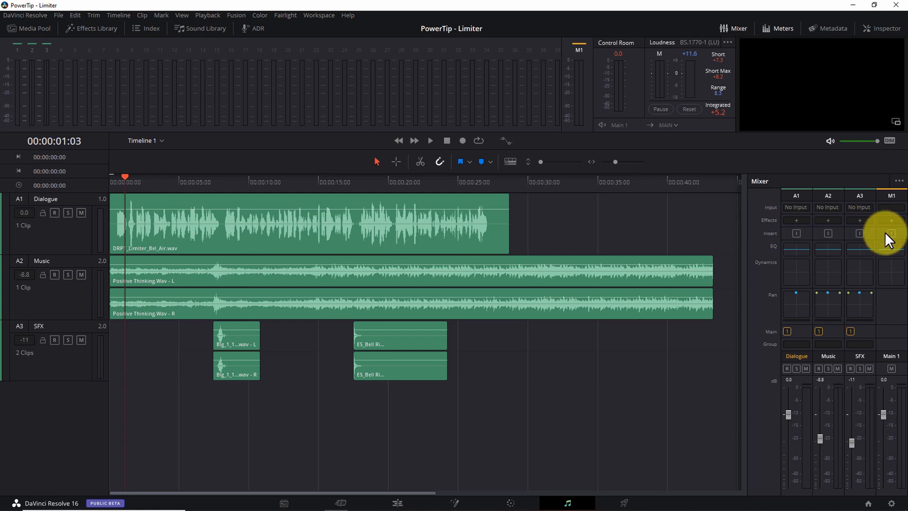
# Step: Insert a FairlightFX Limiter into the Main 1 bus effects slot
pyautogui.click(890, 221)
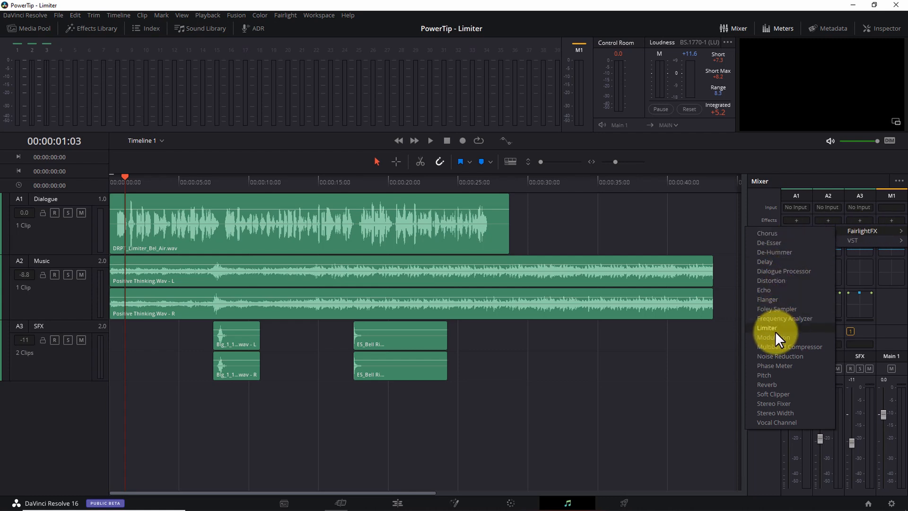
pyautogui.click(766, 328)
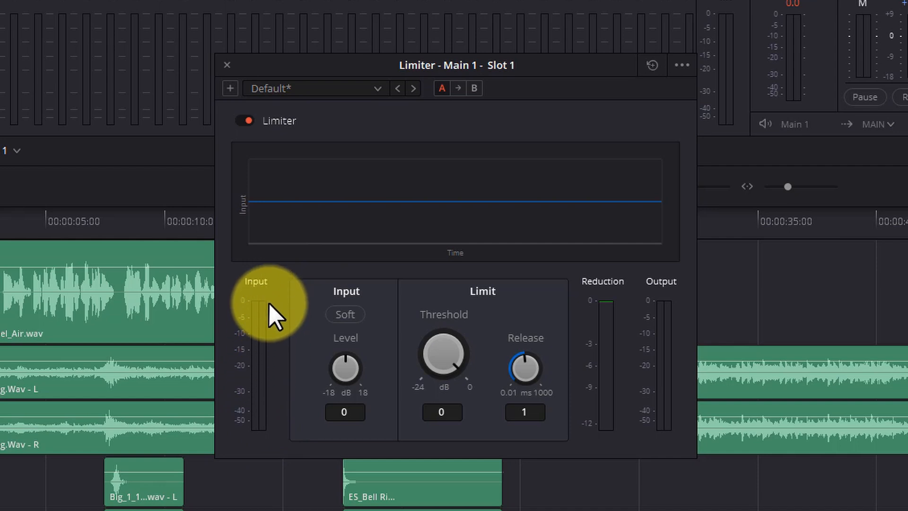
pyautogui.moveTo(304, 353)
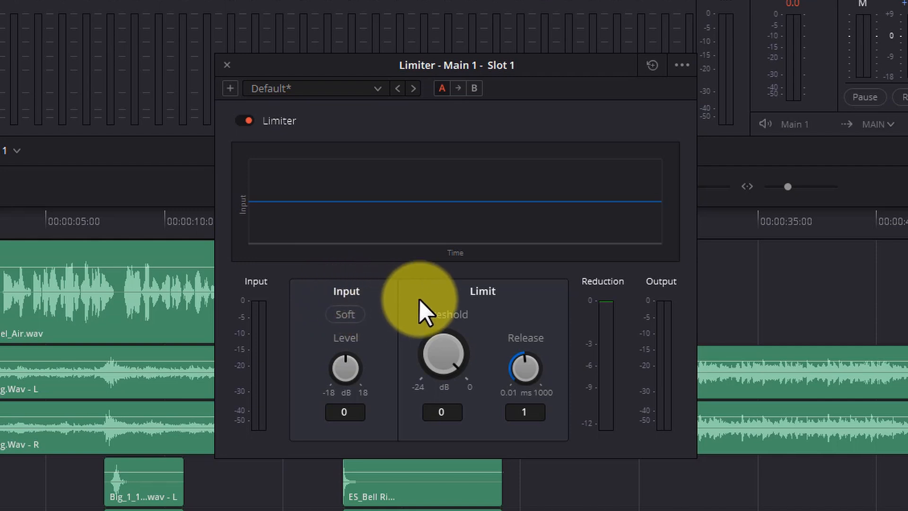
pyautogui.moveTo(515, 307)
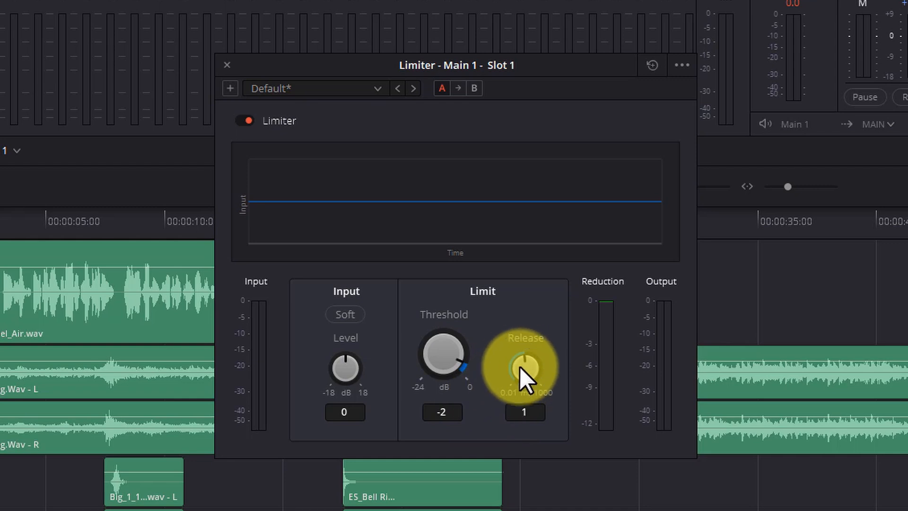
pyautogui.moveTo(532, 306)
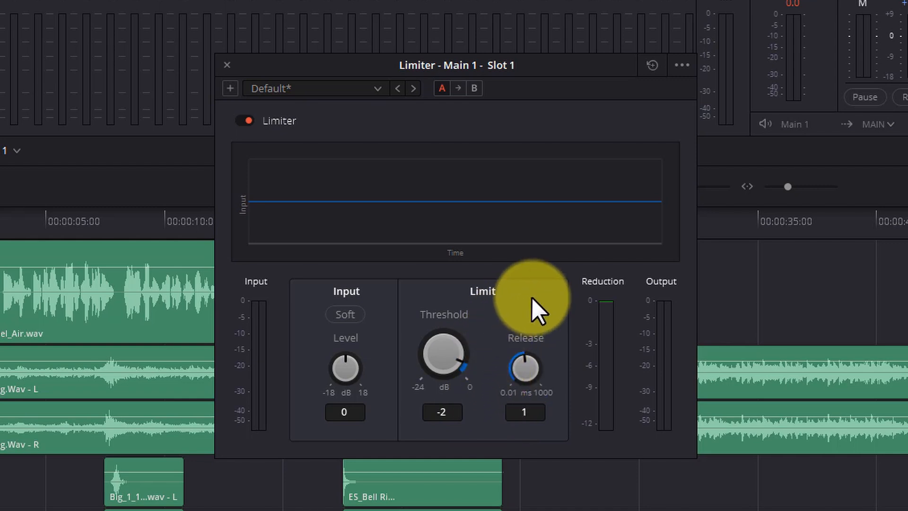
pyautogui.moveTo(546, 309)
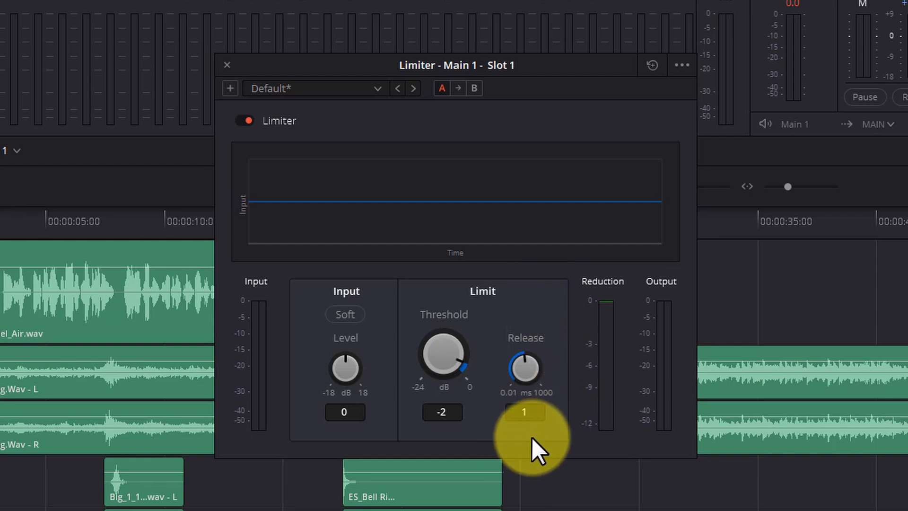
pyautogui.moveTo(565, 436)
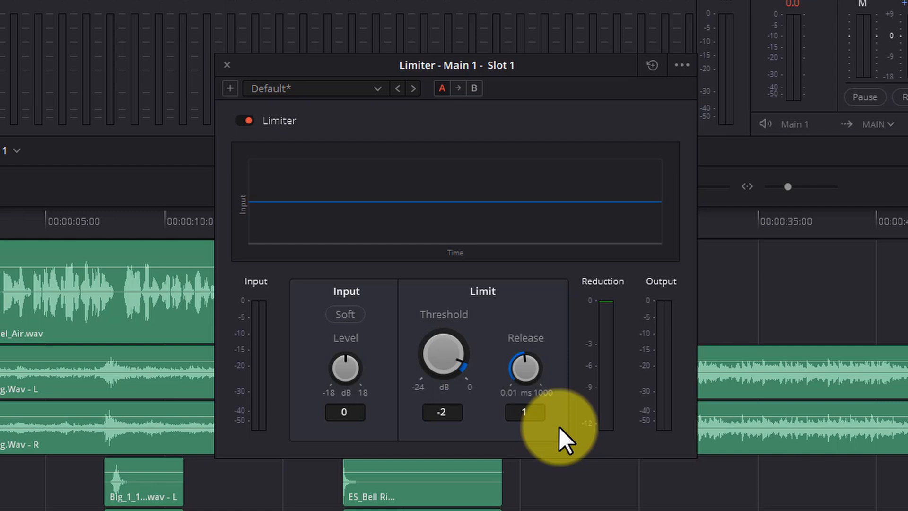
pyautogui.moveTo(671, 341)
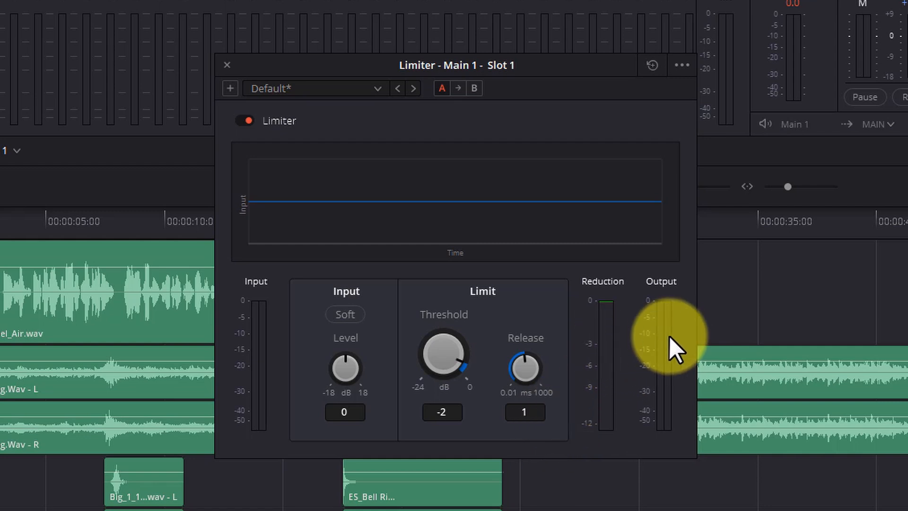
pyautogui.moveTo(611, 358)
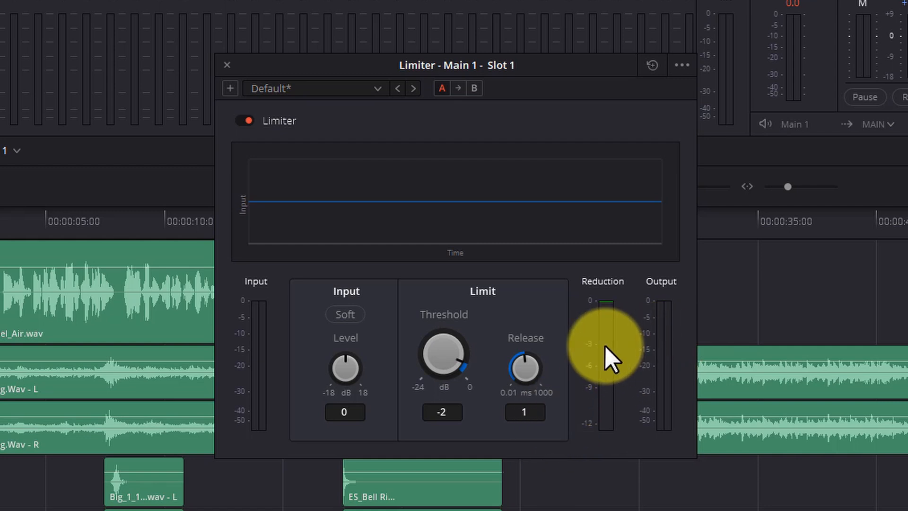
pyautogui.moveTo(615, 394)
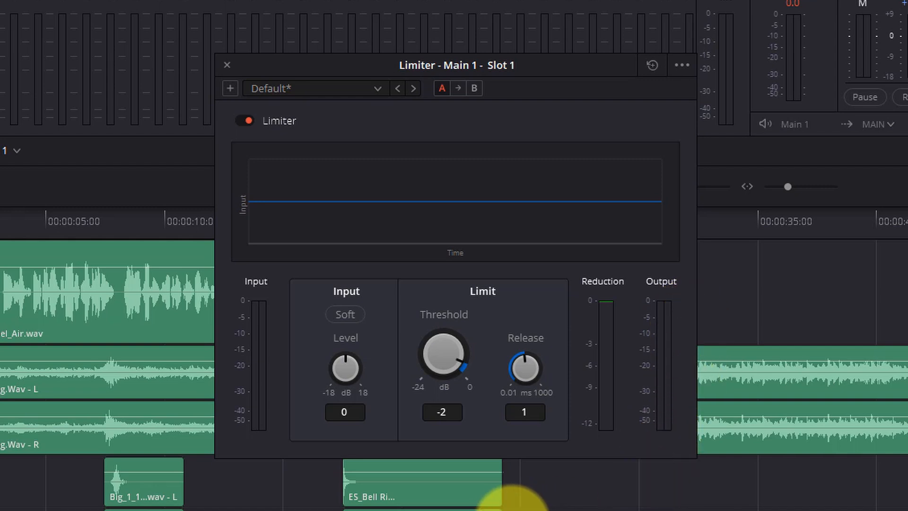
pyautogui.moveTo(380, 302)
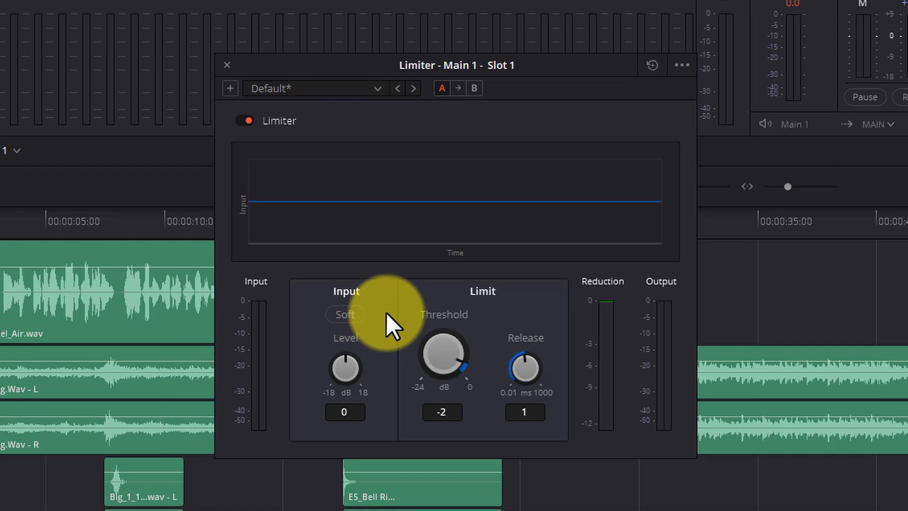
pyautogui.moveTo(385, 327)
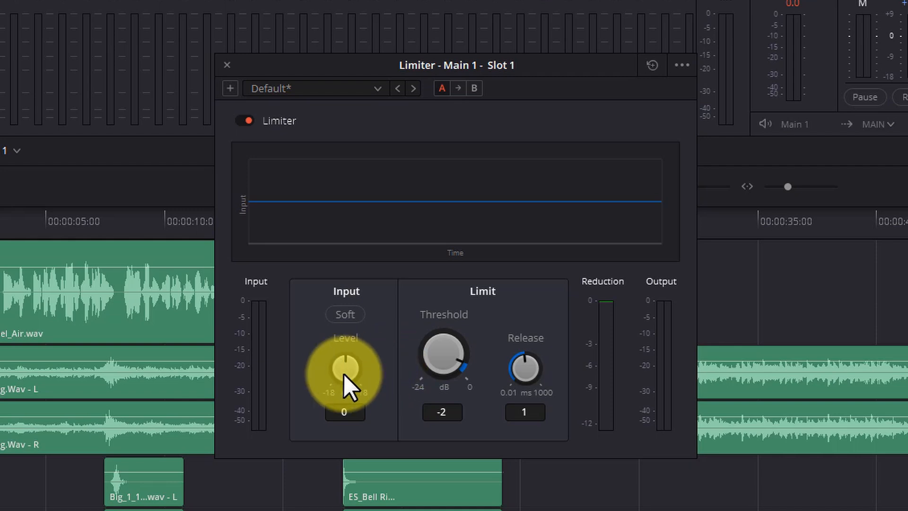
pyautogui.moveTo(344, 371); pyautogui.dragTo(325, 379)
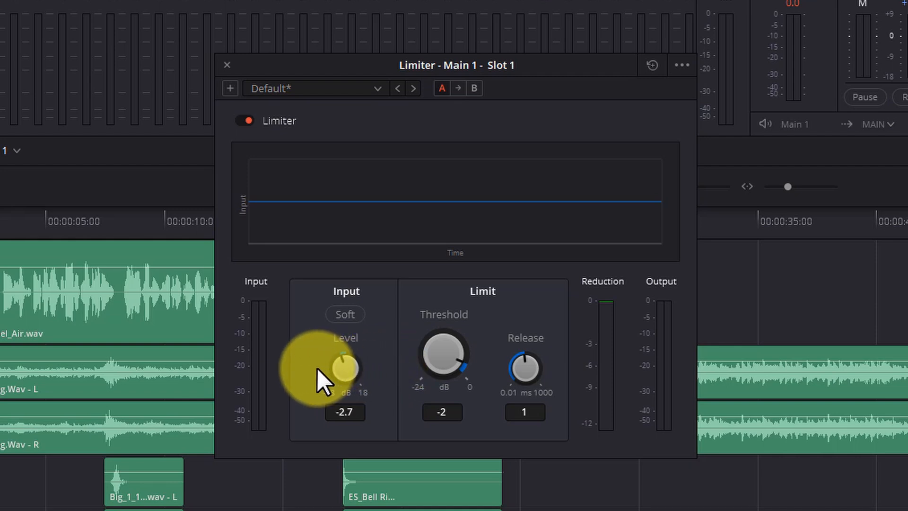
pyautogui.moveTo(344, 374); pyautogui.dragTo(345, 367)
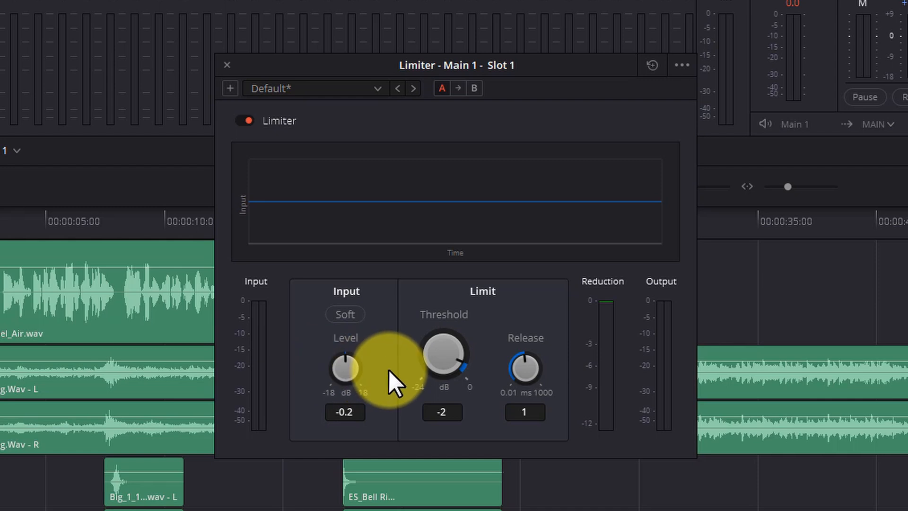
pyautogui.moveTo(405, 353)
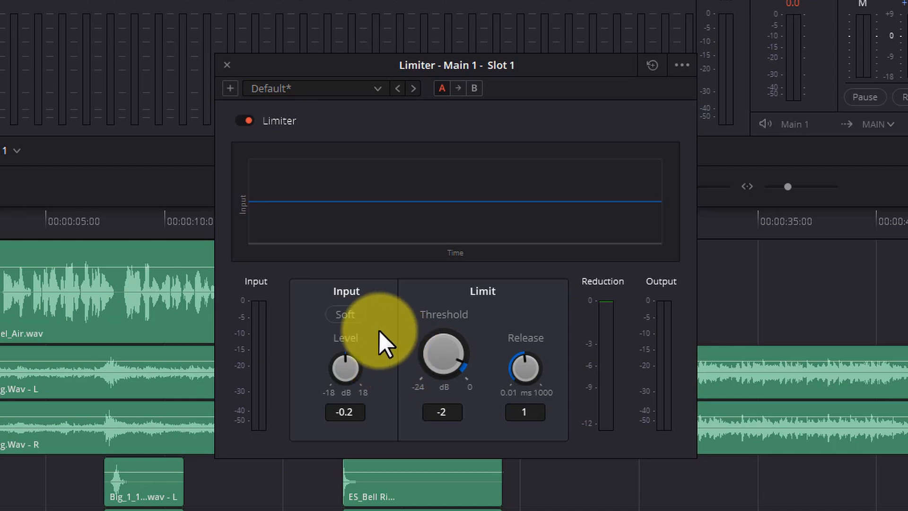
pyautogui.moveTo(238, 356)
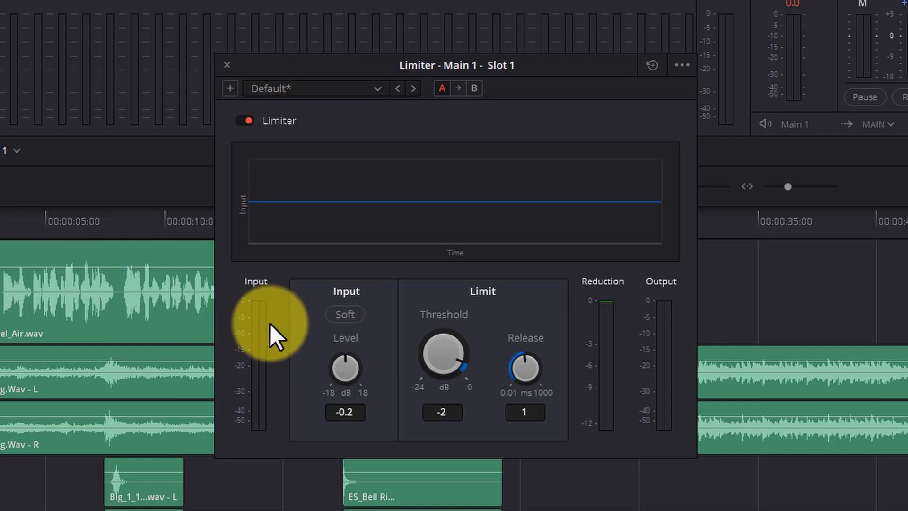
pyautogui.moveTo(301, 405)
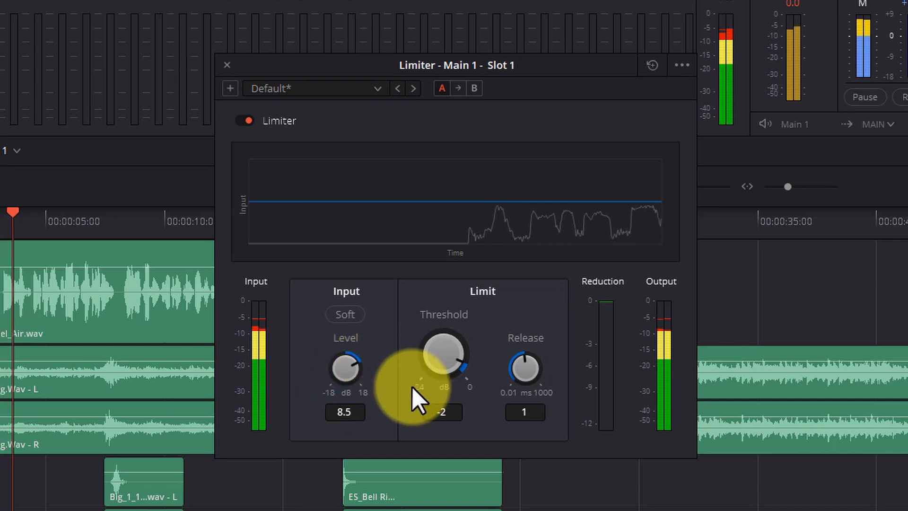
pyautogui.moveTo(345, 371); pyautogui.dragTo(346, 336)
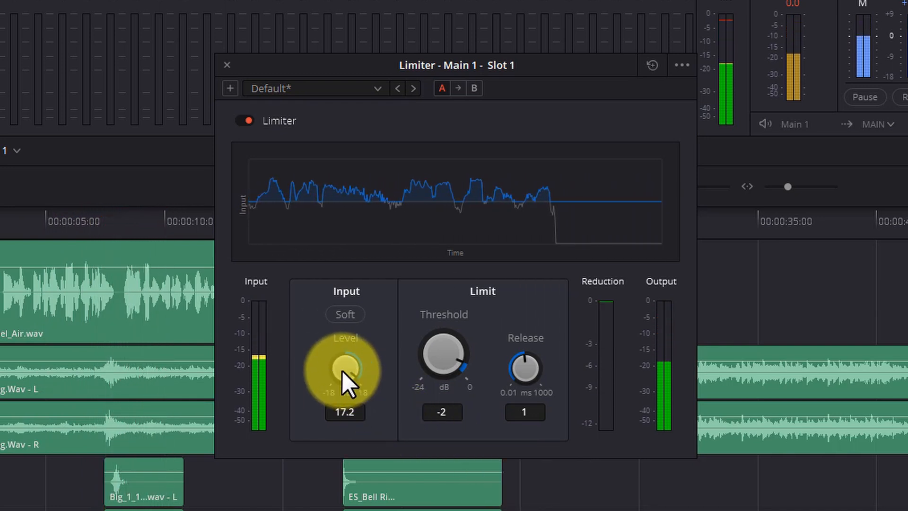
pyautogui.moveTo(343, 371); pyautogui.dragTo(400, 417)
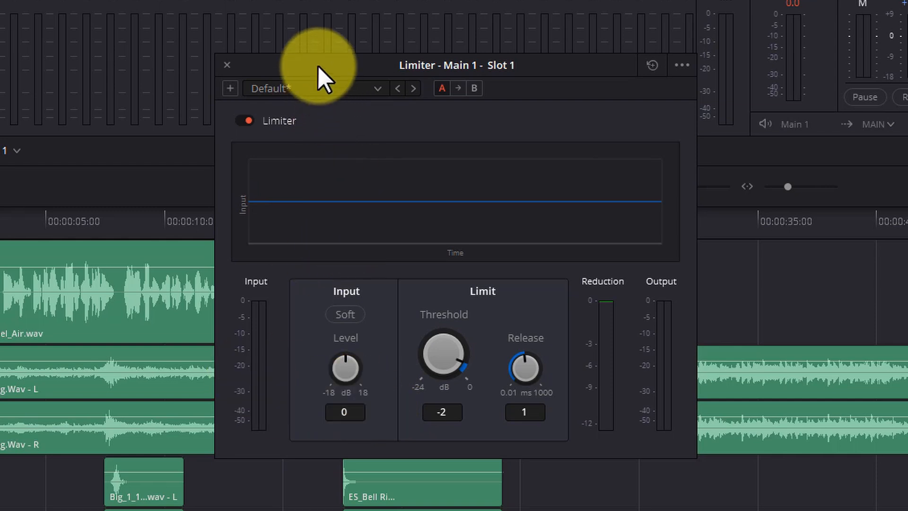
# Step: Move the Limiter window aside, cue at 5 seconds, and dial Input Level to 5.7 dB
pyautogui.moveTo(324, 65); pyautogui.dragTo(678, 65)
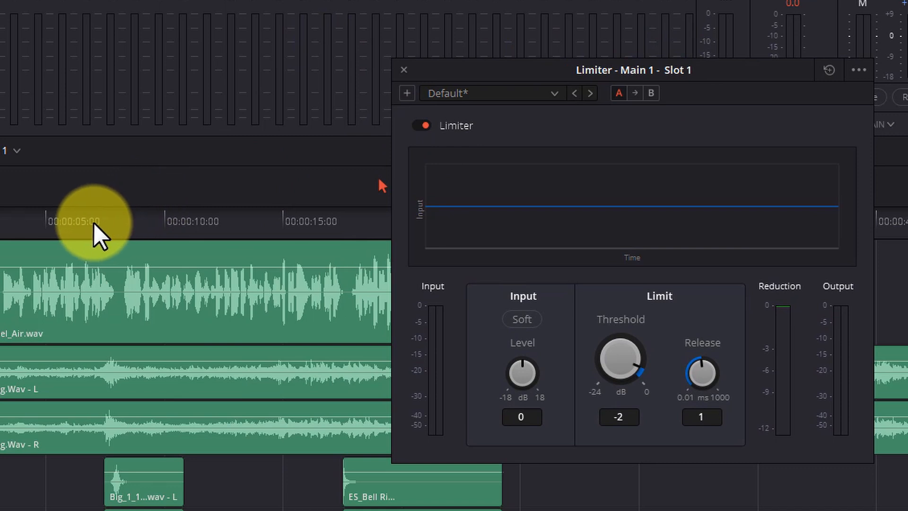
pyautogui.click(75, 220)
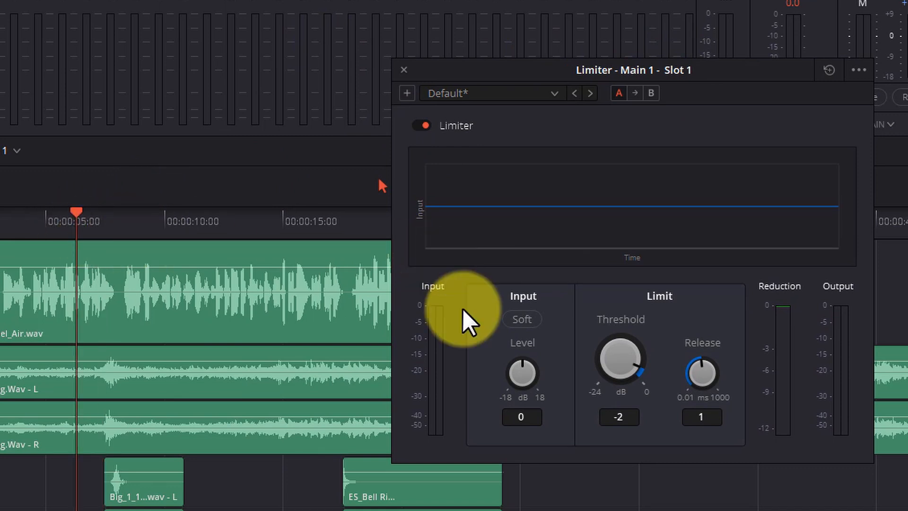
pyautogui.moveTo(520, 373); pyautogui.dragTo(523, 359)
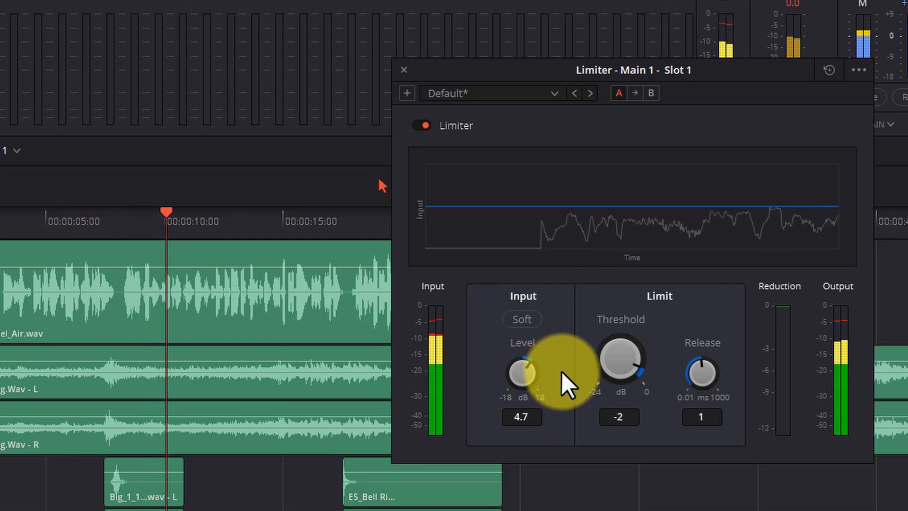
pyautogui.moveTo(521, 374); pyautogui.dragTo(585, 387)
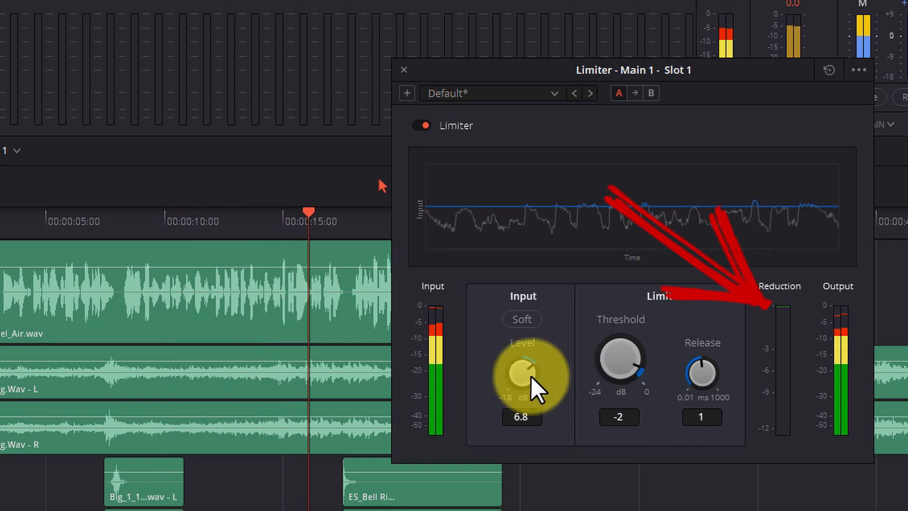
pyautogui.moveTo(521, 373); pyautogui.dragTo(527, 384)
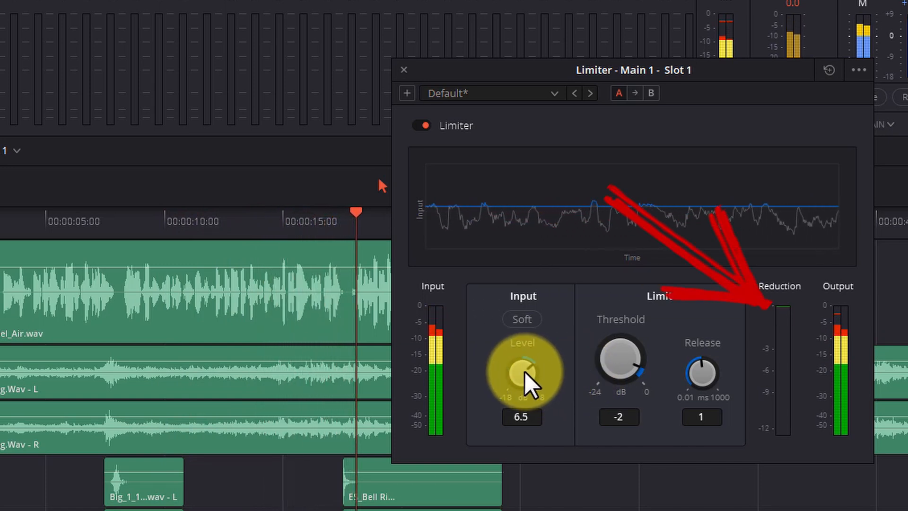
pyautogui.moveTo(521, 373); pyautogui.dragTo(523, 382)
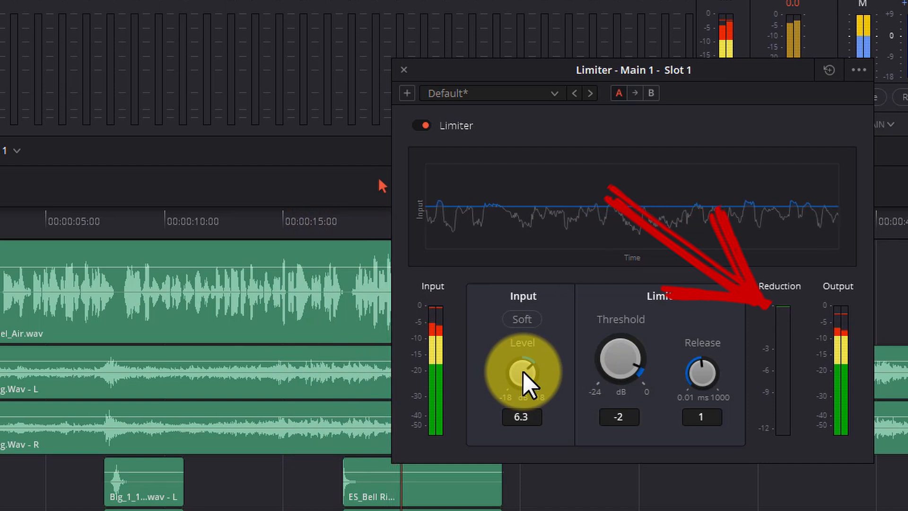
pyautogui.moveTo(521, 370); pyautogui.dragTo(524, 388)
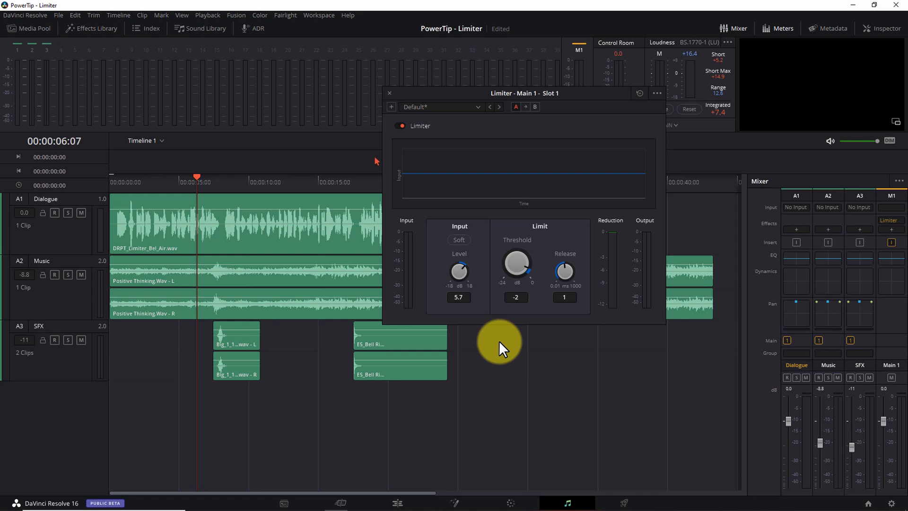
pyautogui.moveTo(508, 354)
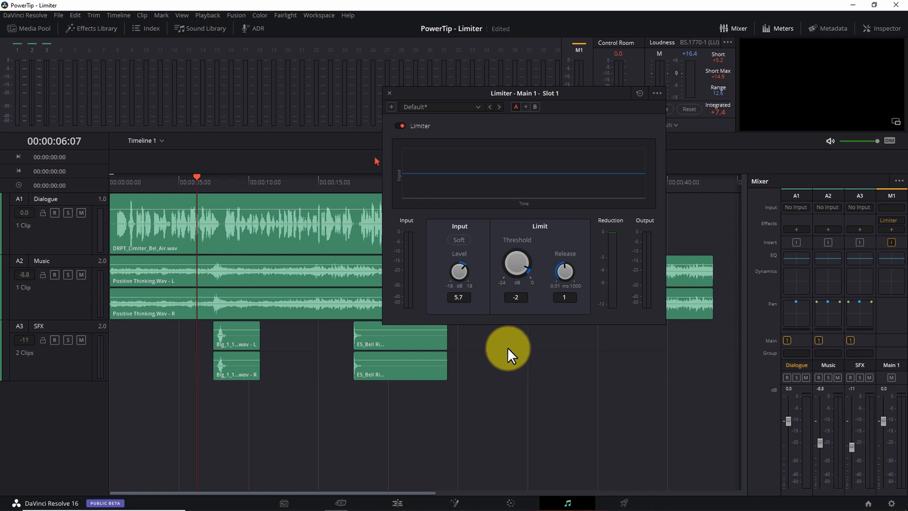